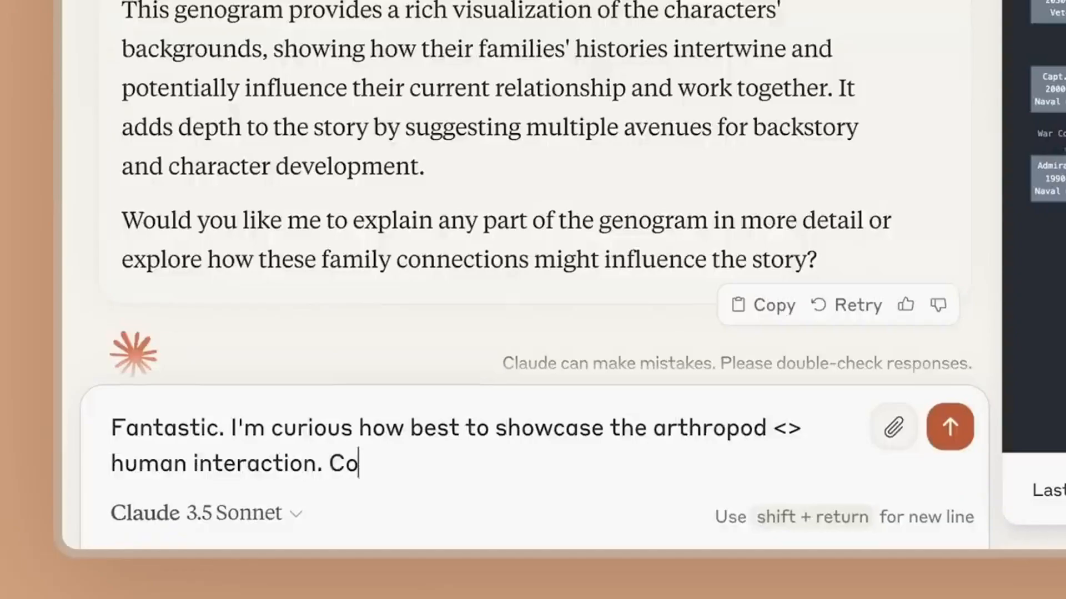
# Start a new chat and attach two slide images for the human-genome lecture request.
pyautogui.click(950, 427)
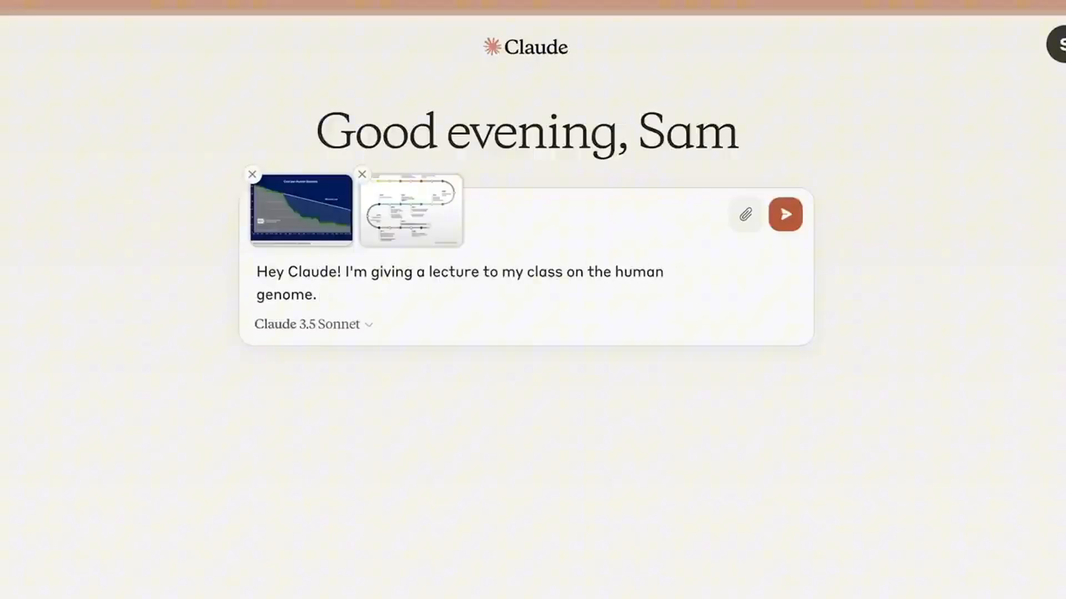
pyautogui.click(785, 214)
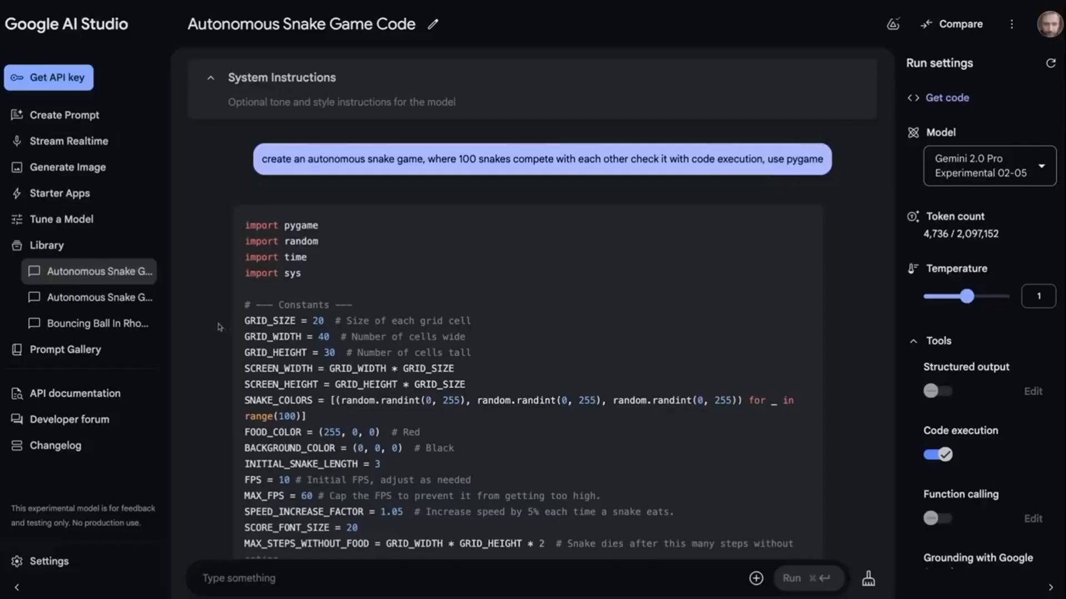
pyautogui.scroll(-3)
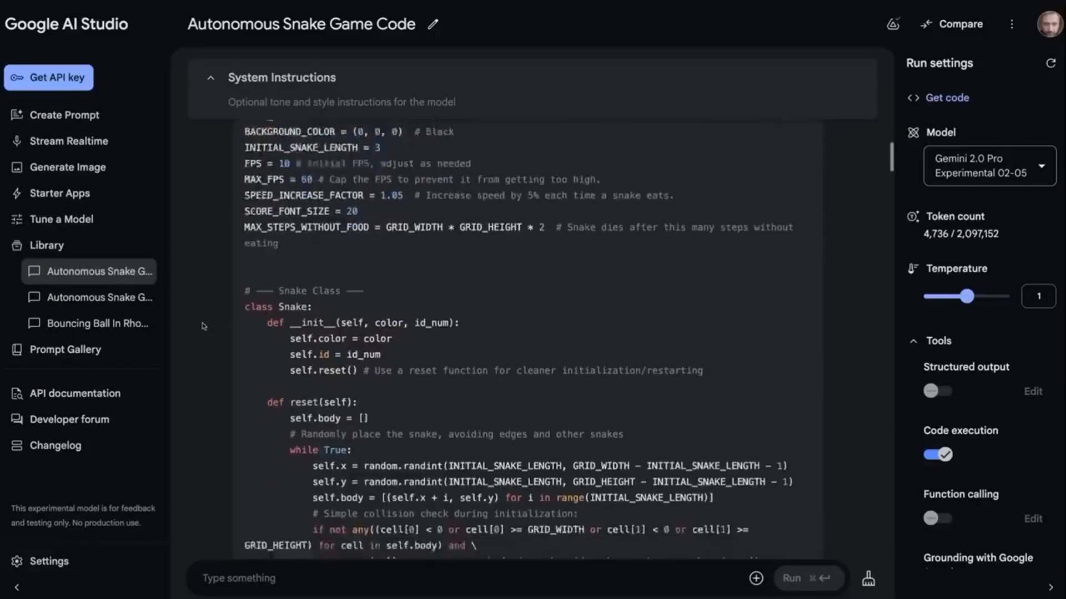
pyautogui.scroll(-3)
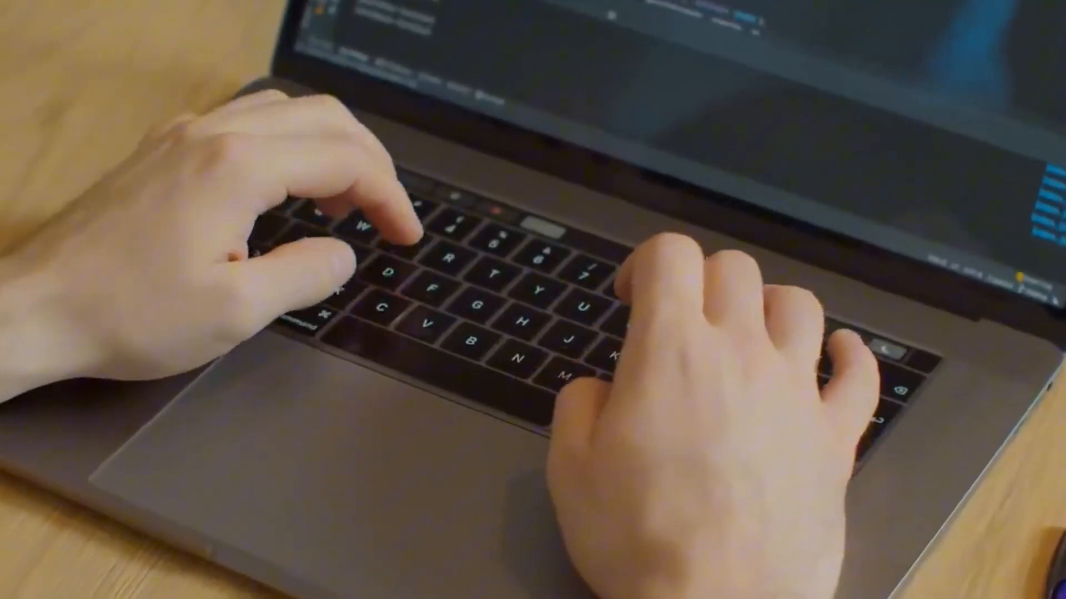
# Send the Monty Hall analysis prompt with the doors image attached, using Claude 3.7 Sonnet.
pyautogui.write("I'm a certified pu")
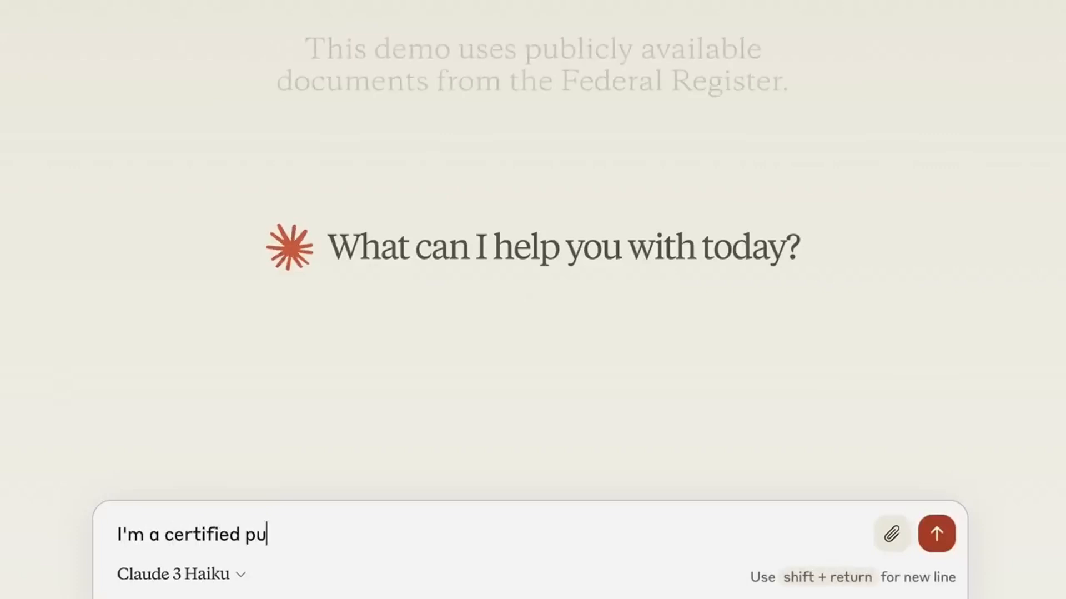
pyautogui.write('blic accountant who represents busine')
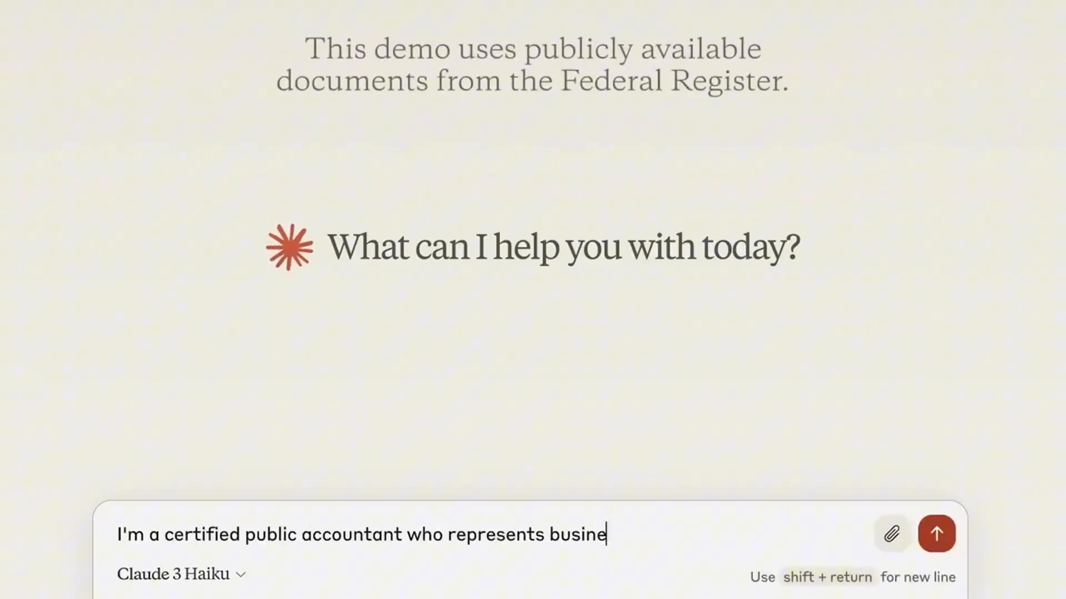
pyautogui.click(937, 534)
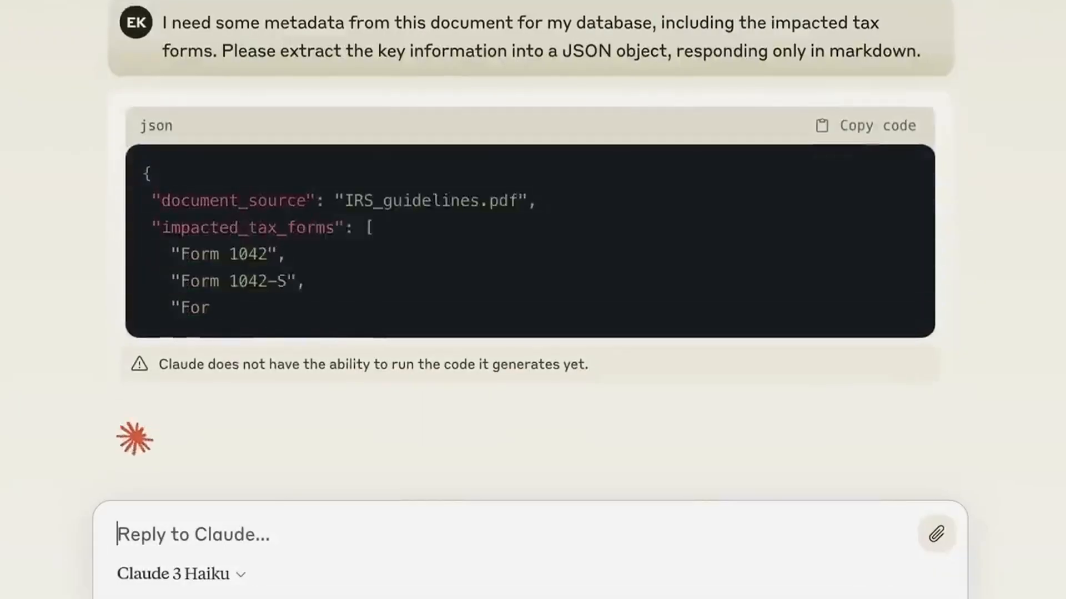
pyautogui.scroll(-3)
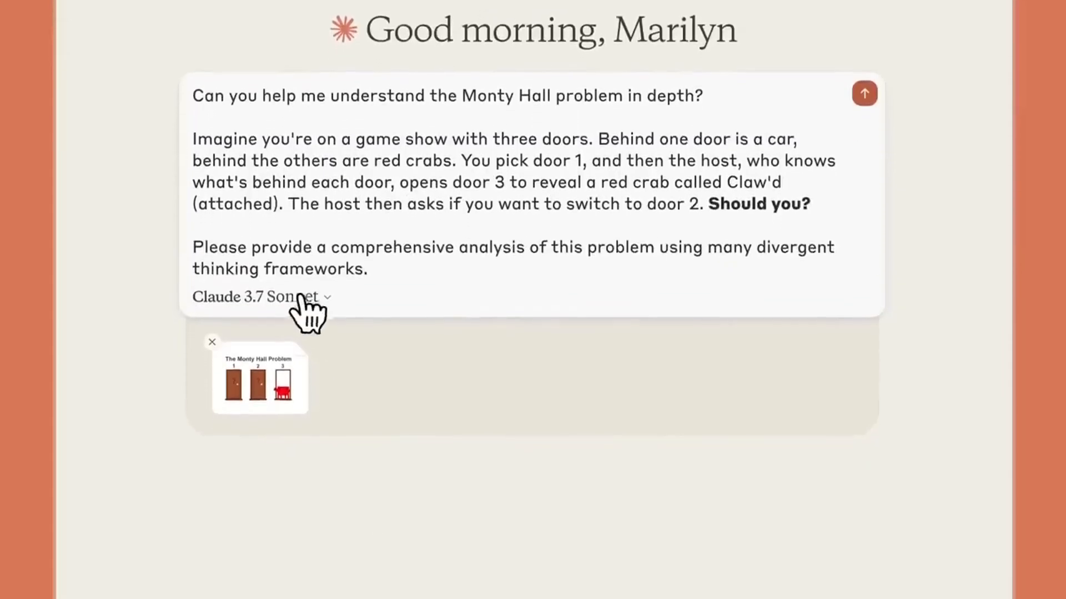
pyautogui.click(260, 298)
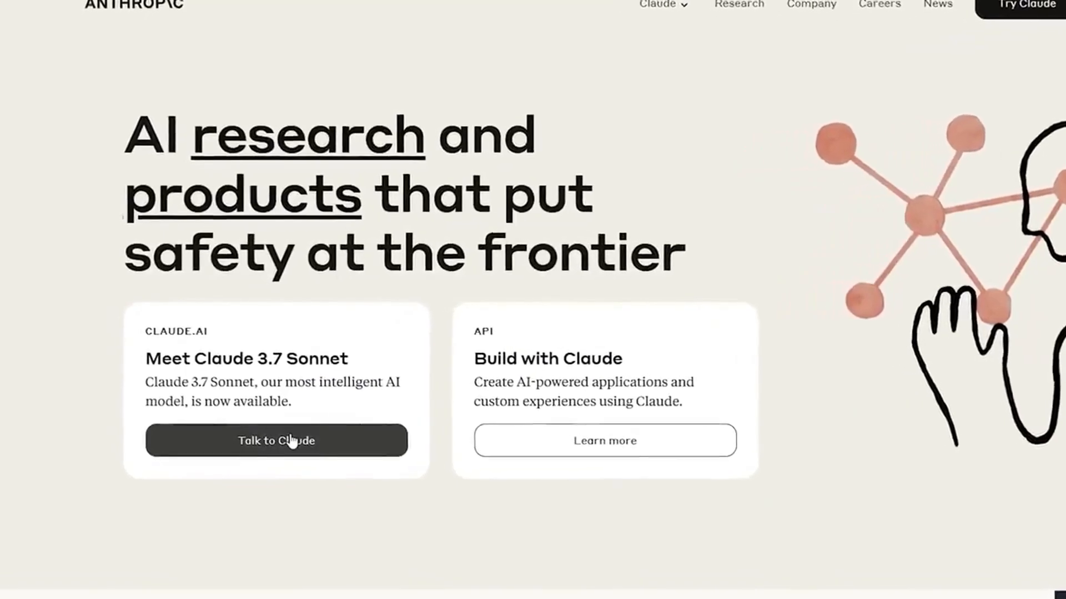
# Start chatting with Claude and upload Netflix10K.pdf from long-context-demo.
pyautogui.click(277, 441)
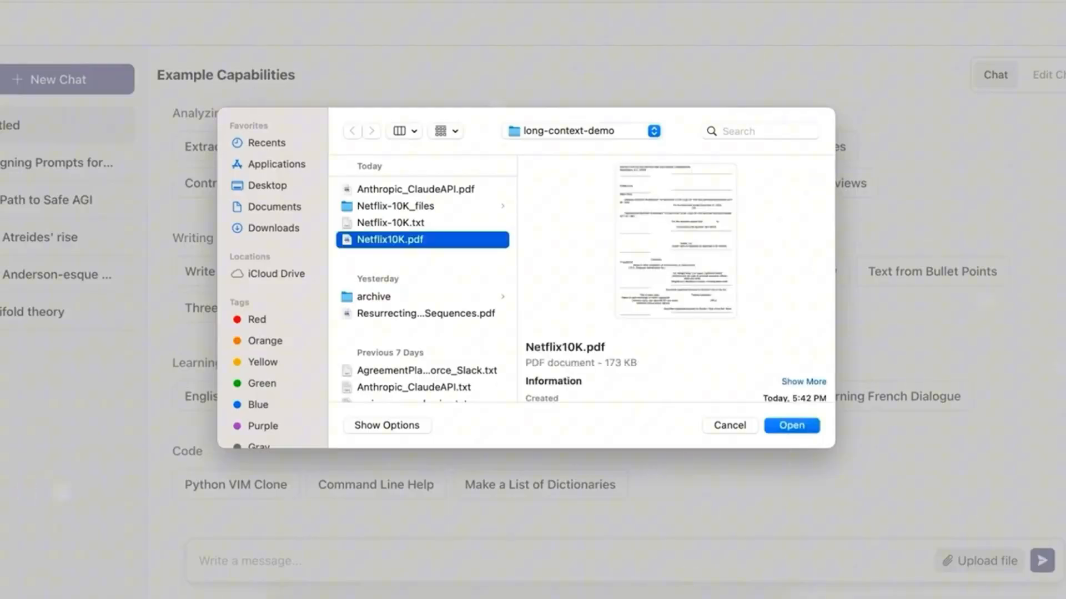
pyautogui.click(790, 425)
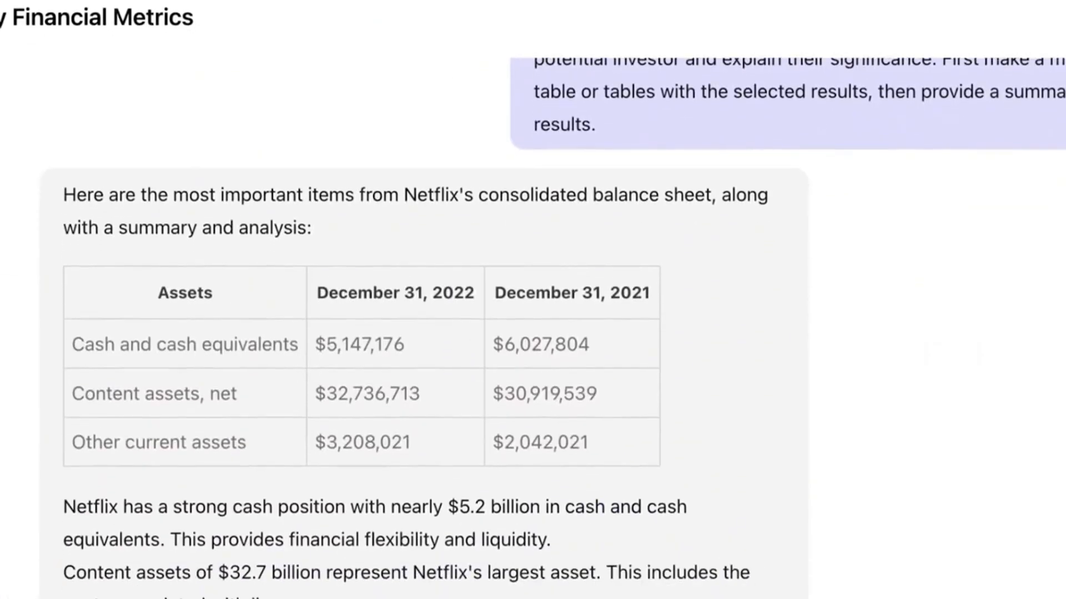
# Open the 'Detailed Genogram' artifact card to show its code panel beside the chat.
pyautogui.scroll(-3)
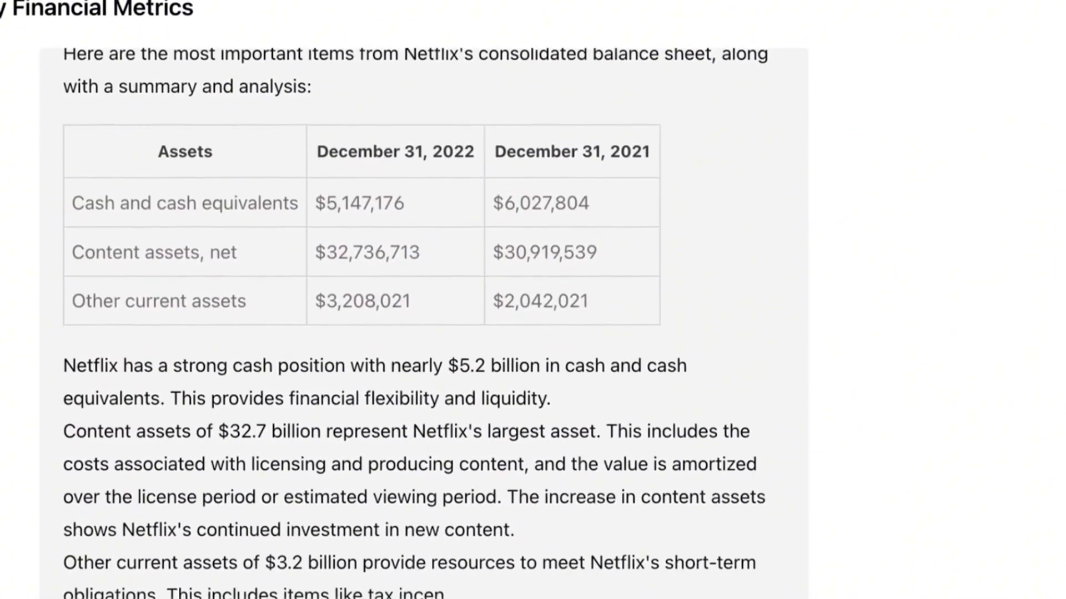
pyautogui.scroll(-3)
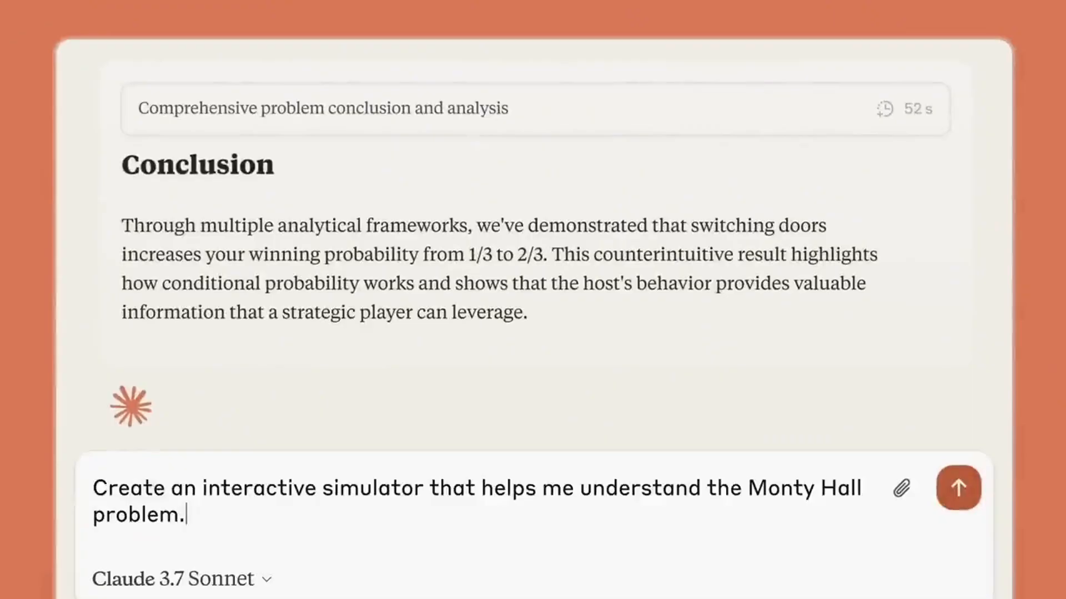
pyautogui.click(958, 488)
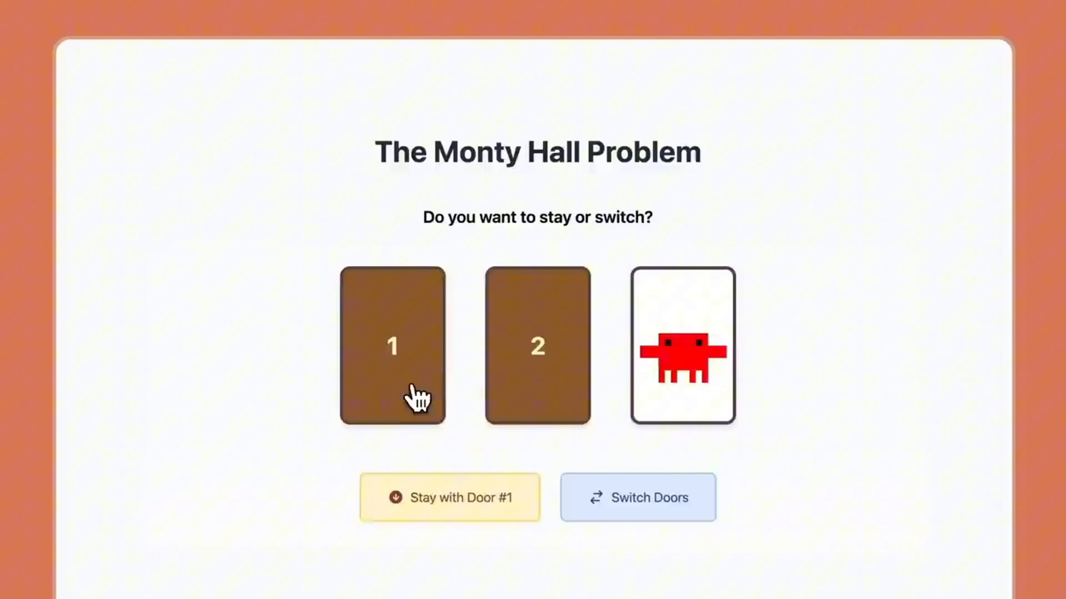
pyautogui.click(537, 346)
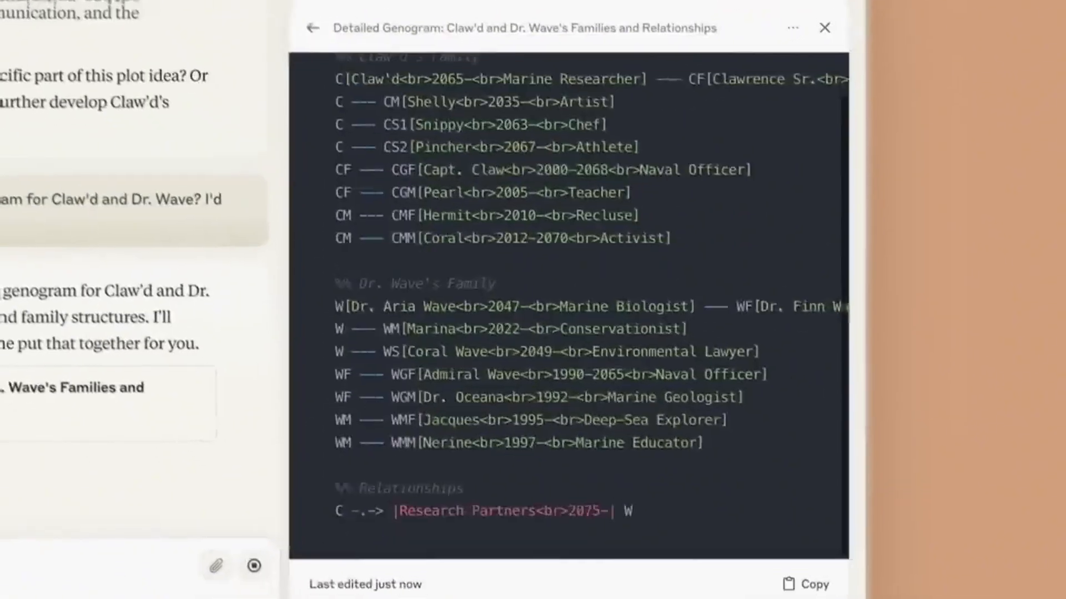
# Send the arthropod–human interaction follow-up and begin a reply to the CrustAI proposal.
pyautogui.scroll(-3)
pyautogui.write("Fantastic. I'm curious how best to showcase the arthropod <> human interaction. Could")
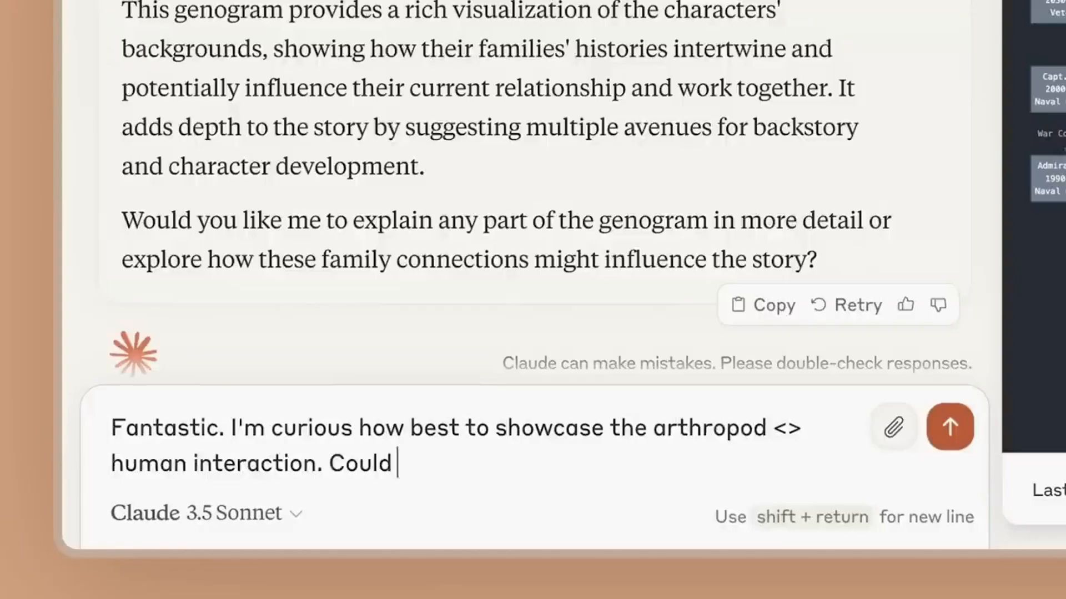
pyautogui.click(949, 428)
pyautogui.write('Hmm not quite like that. I really want to lean in')
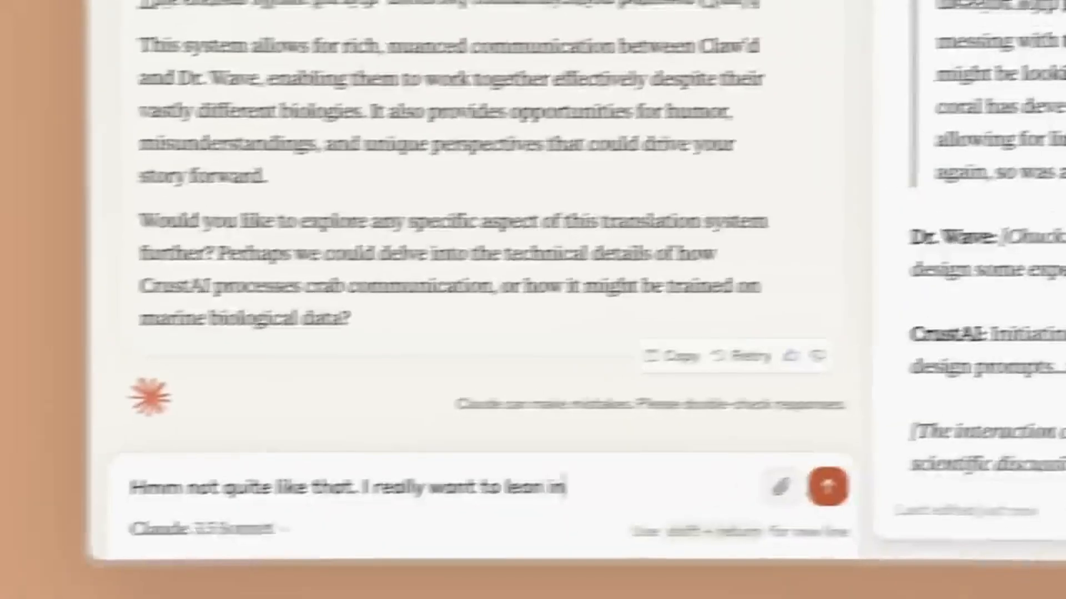
pyautogui.click(826, 485)
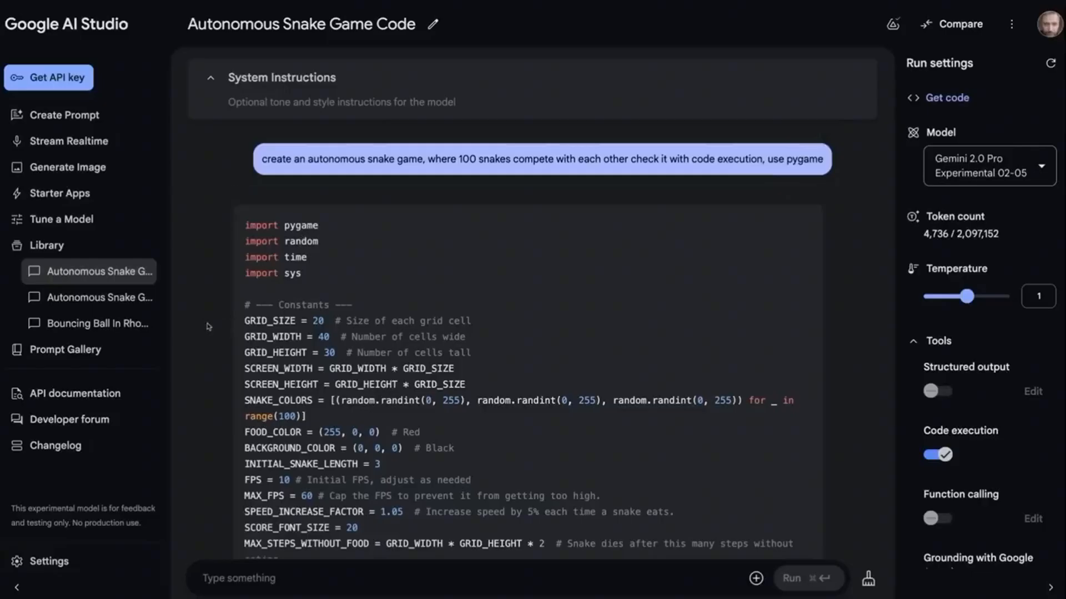
pyautogui.scroll(-3)
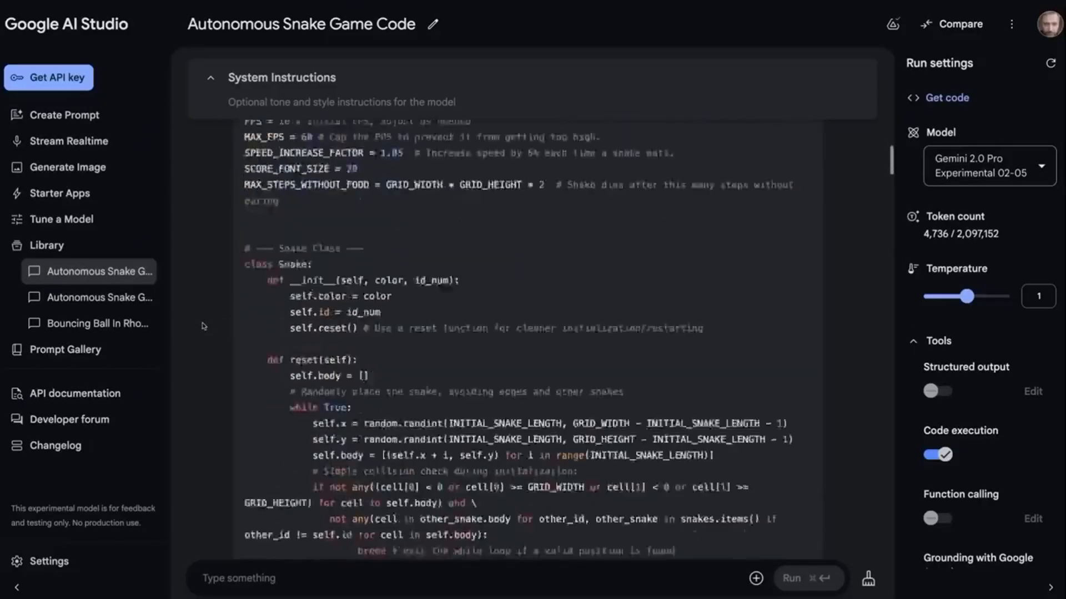
pyautogui.scroll(-3)
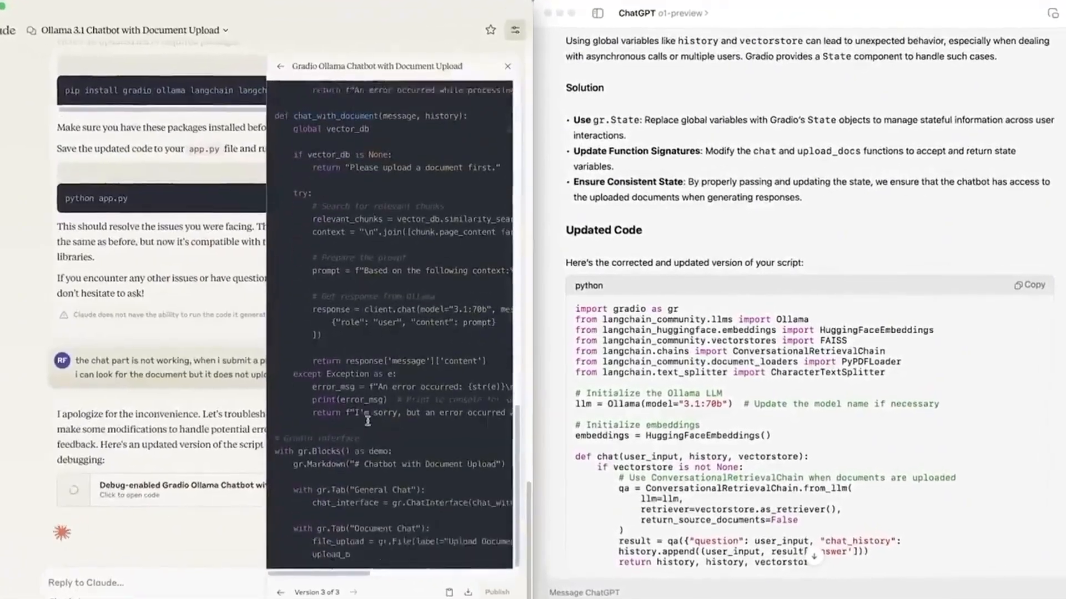
# Scroll Version 3 of the Gradio Ollama Chatbot code beside ChatGPT's script.
pyautogui.scroll(-3)
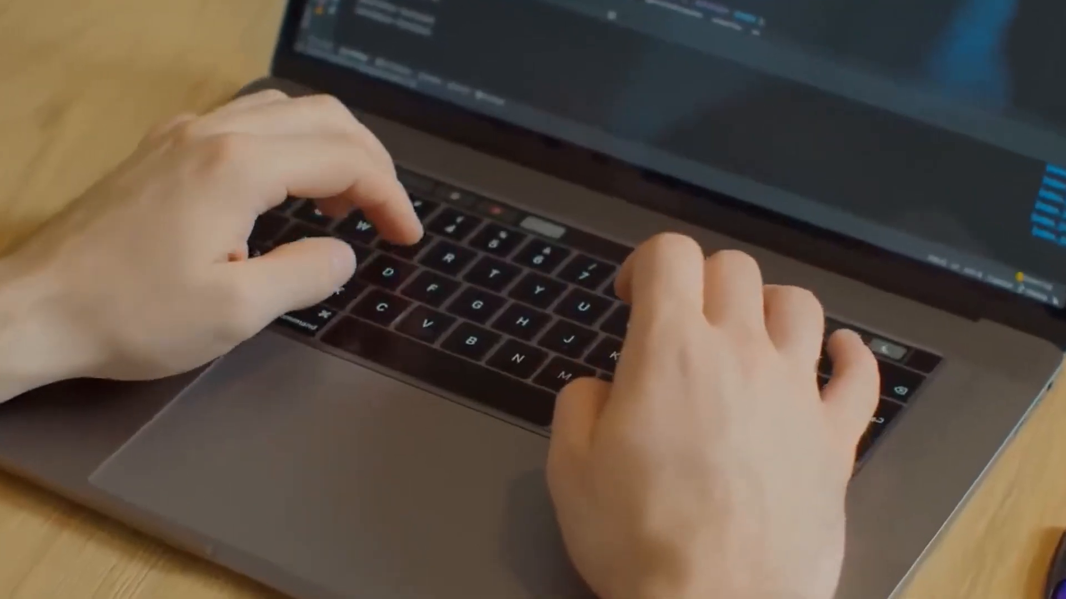
# Send the metadata extraction request to Claude 3 Haiku for the JSON output.
pyautogui.write("I'm a certified pu")
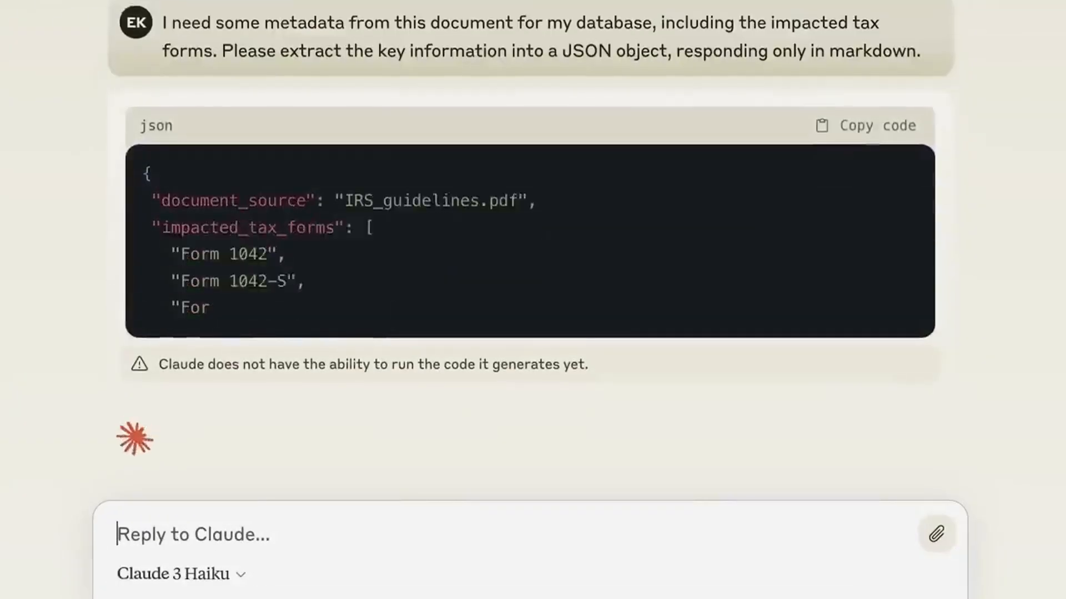
# Attach the doors image to the Monty Hall prompt with Claude 3.7 Sonnet selected.
pyautogui.scroll(-3)
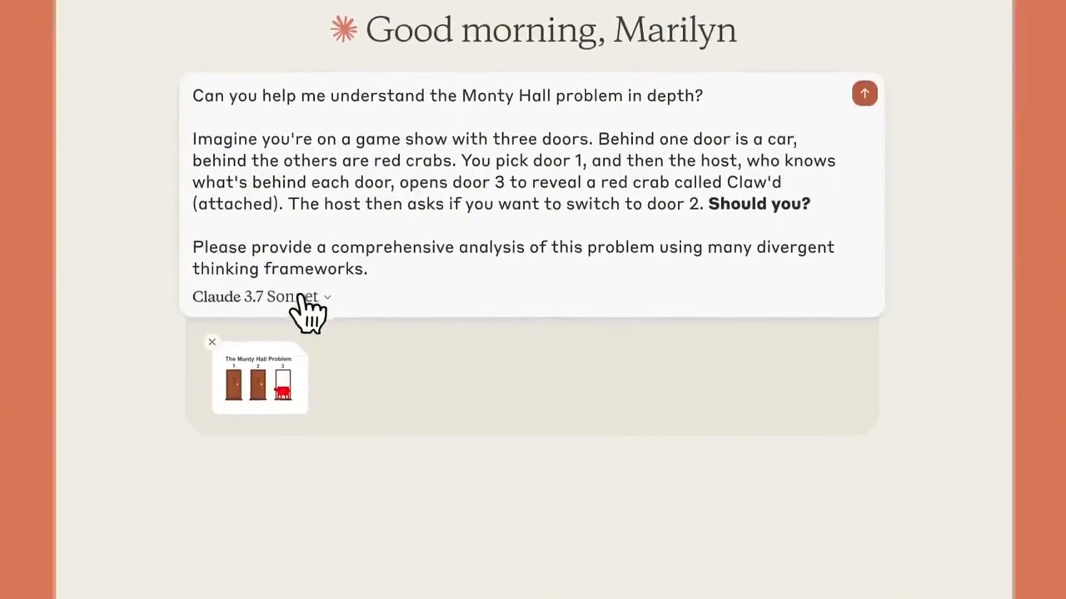
pyautogui.click(261, 298)
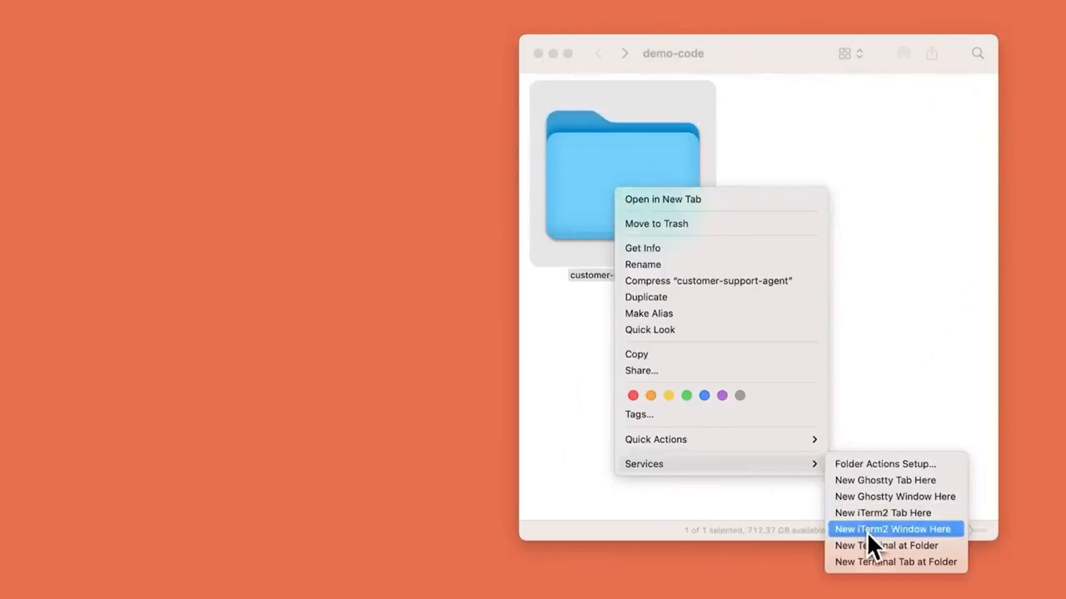
# Open a New iTerm2 Window Here at the customer-support-agent folder via Services.
pyautogui.click(893, 528)
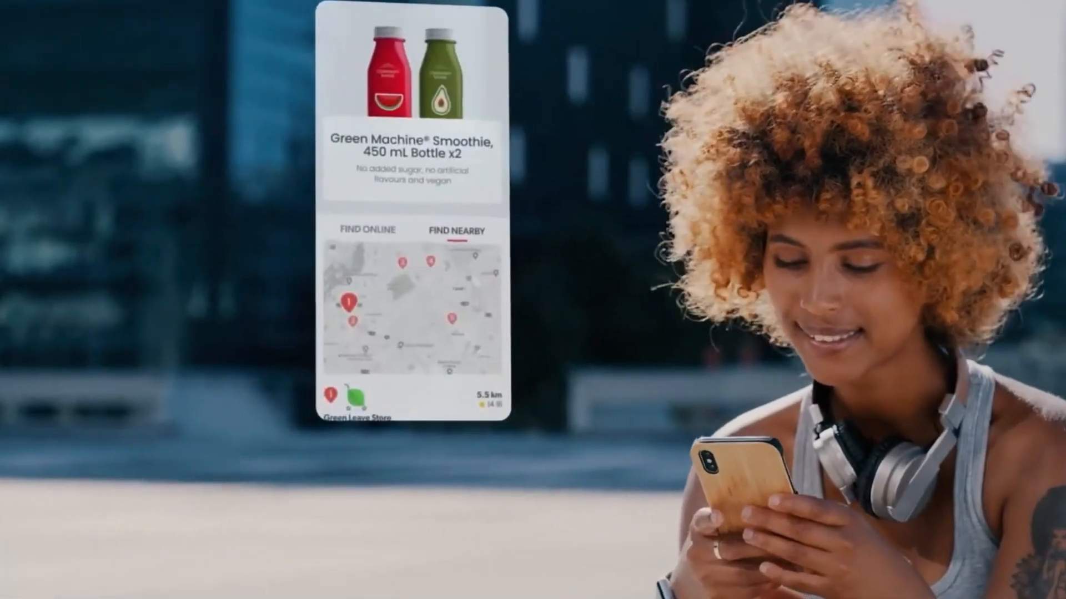
pyautogui.click(366, 229)
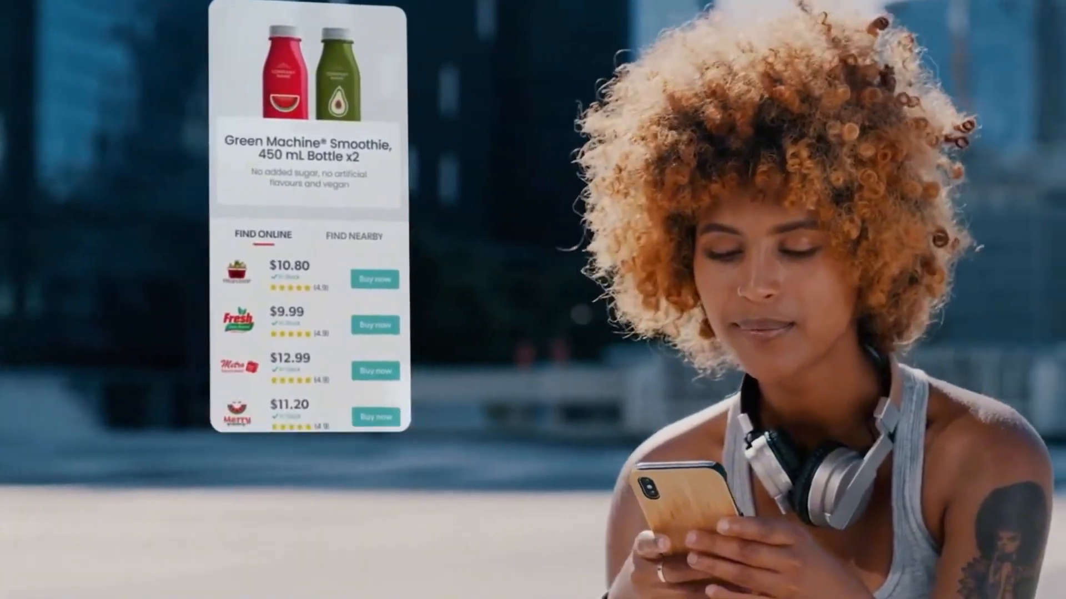